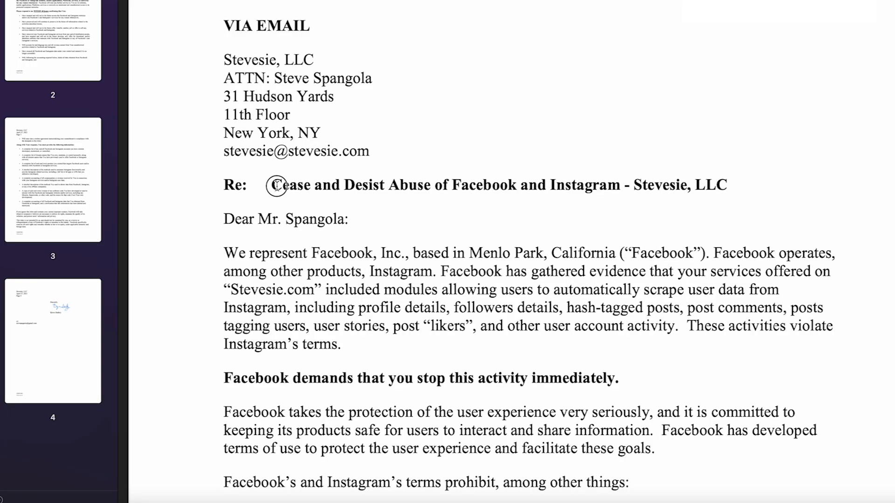
Highlight the cease-and-desist subject line, then reach the 'popular instagram niches' Google results
{"action": "left_click_drag", "start_coordinate": [275, 185], "coordinate": [530, 185]}
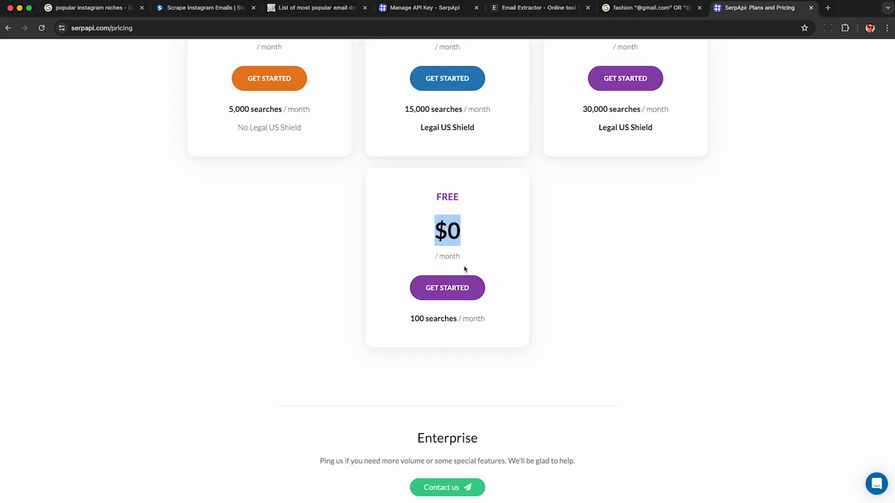
{"action": "left_click", "coordinate": [648, 7]}
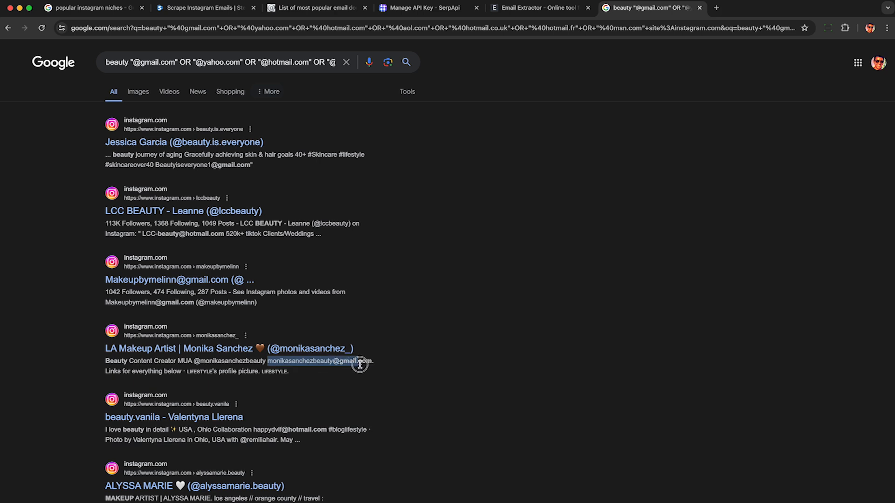
{"action": "left_click", "coordinate": [91, 7]}
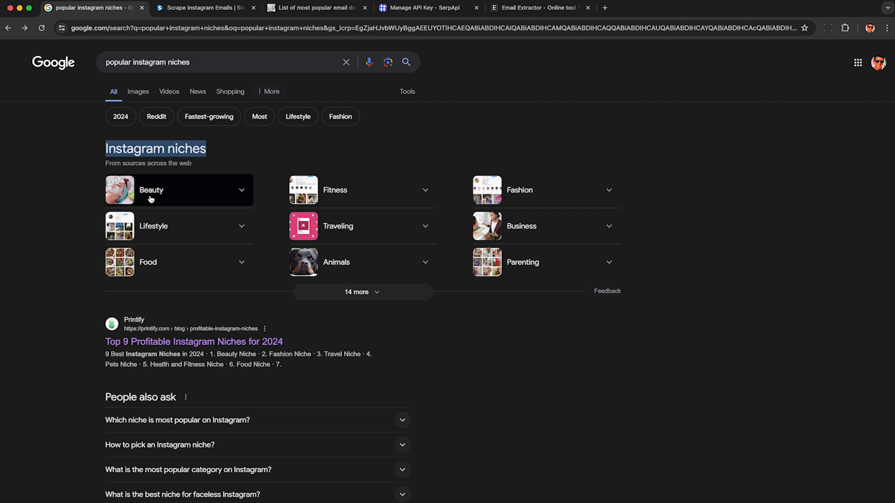
View the beauty email query results and highlight the Gmail and Hotmail addresses in the snippets
{"action": "left_click", "coordinate": [202, 7]}
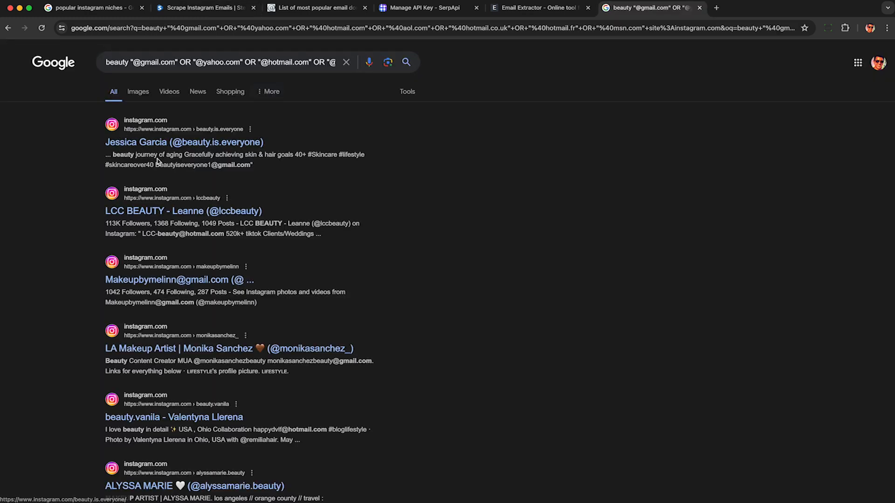
{"action": "left_click_drag", "start_coordinate": [156, 165], "coordinate": [251, 165]}
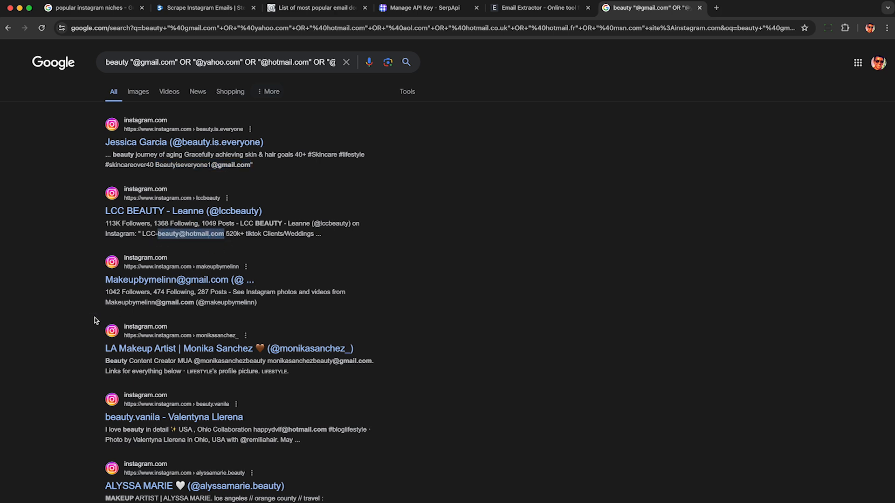
{"action": "double_click", "coordinate": [151, 302]}
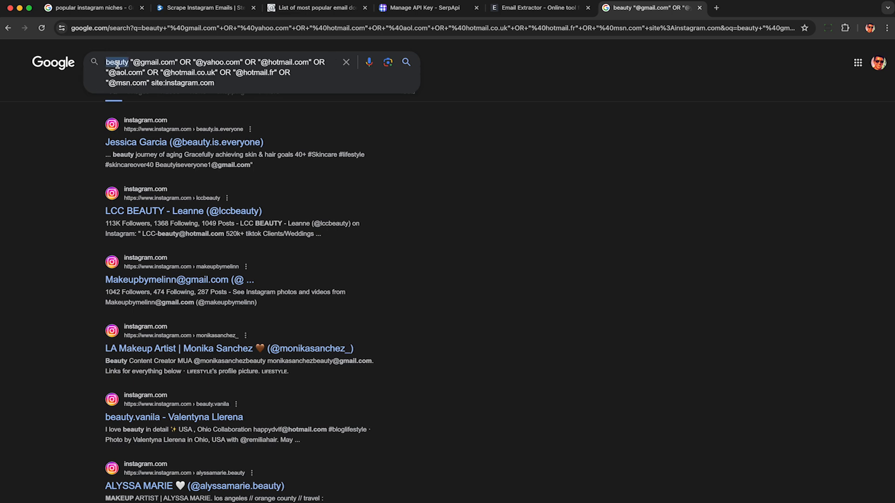
{"action": "type", "text": "fashion"}
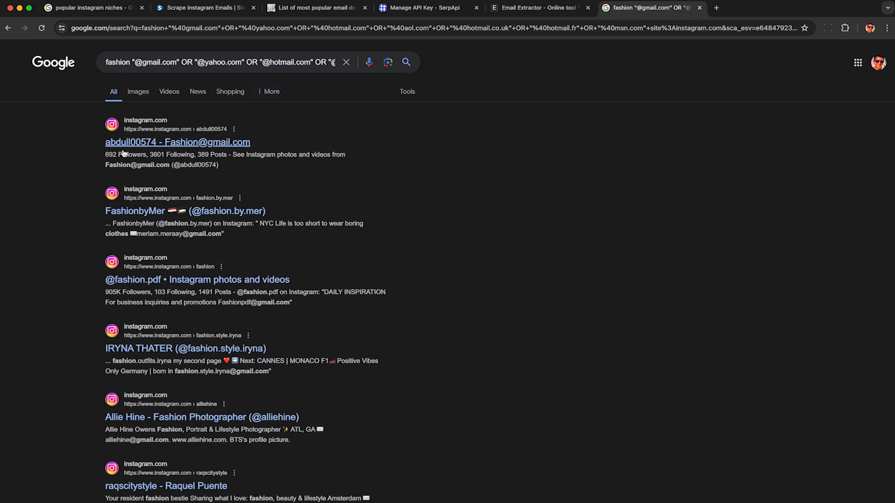
{"action": "double_click", "coordinate": [137, 165]}
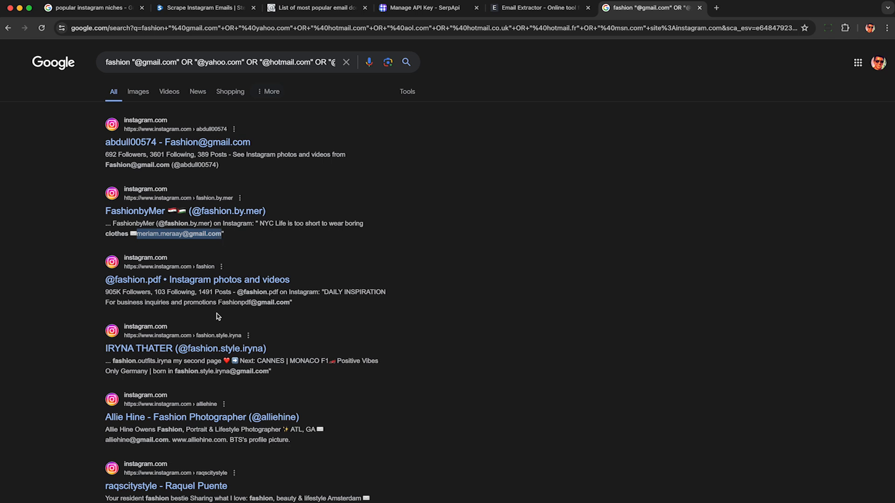
{"action": "double_click", "coordinate": [254, 302]}
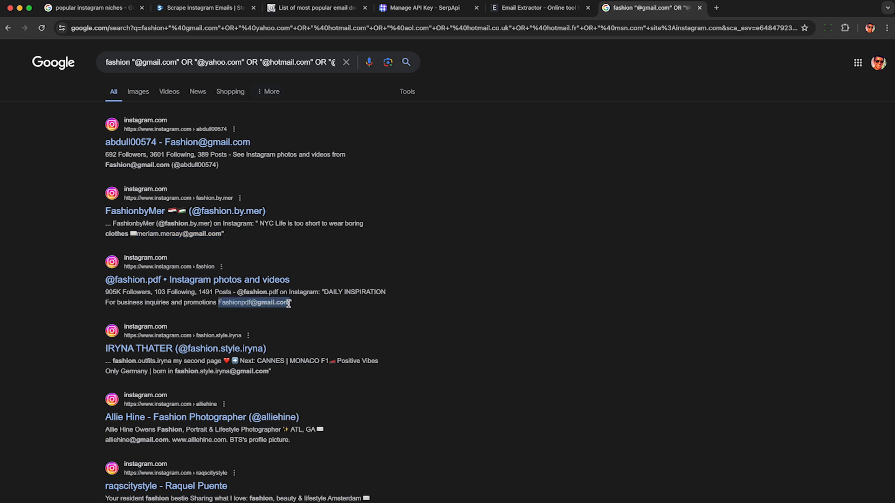
{"action": "double_click", "coordinate": [222, 371]}
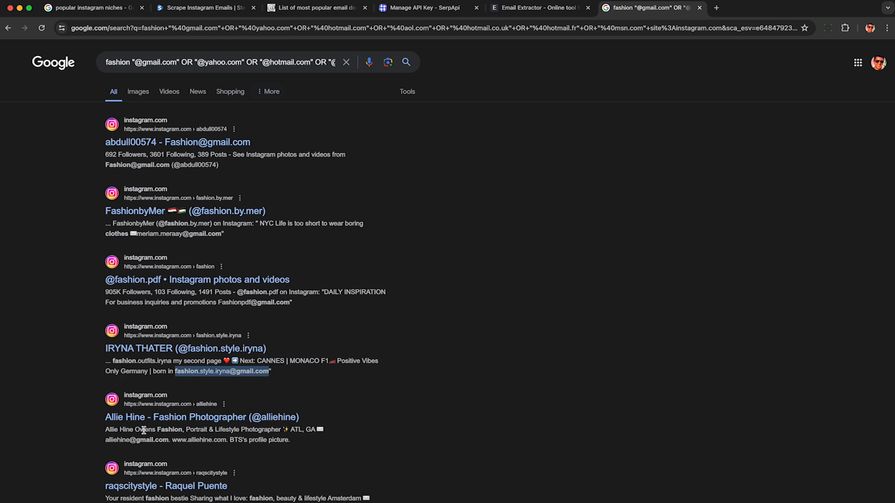
{"action": "double_click", "coordinate": [137, 439]}
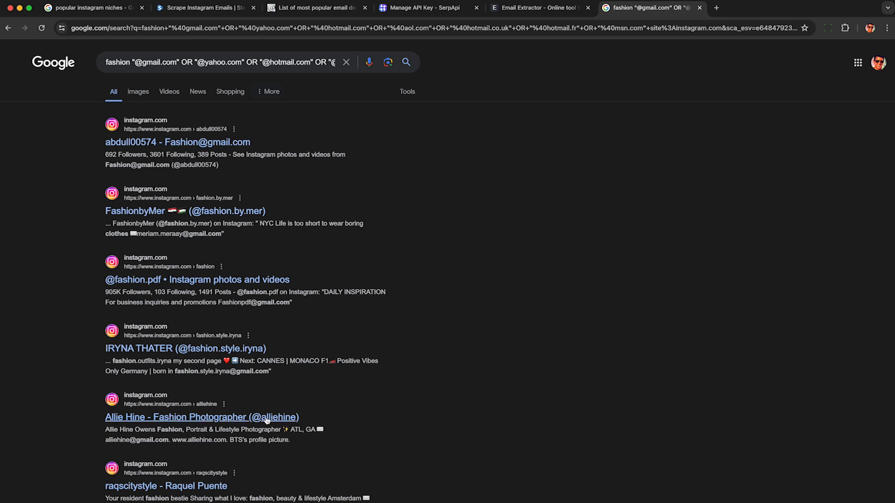
{"action": "left_click", "coordinate": [764, 7]}
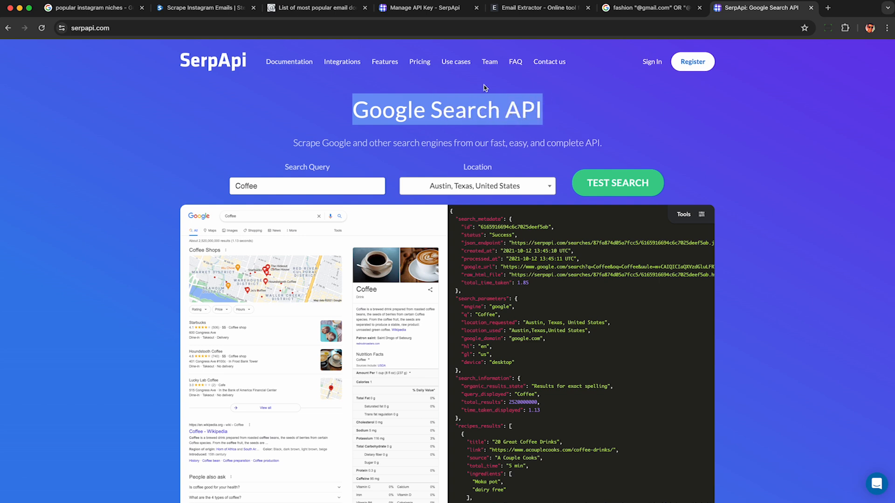
{"action": "mouse_move", "coordinate": [411, 84]}
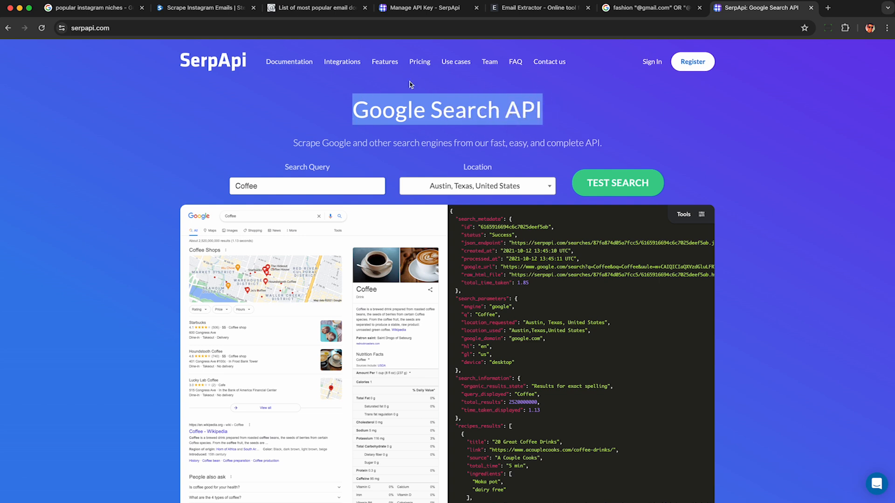
Review SerpApi pricing down to the Free plan's $0 and 100 searches per month, then return to Stevesie
{"action": "left_click", "coordinate": [306, 185]}
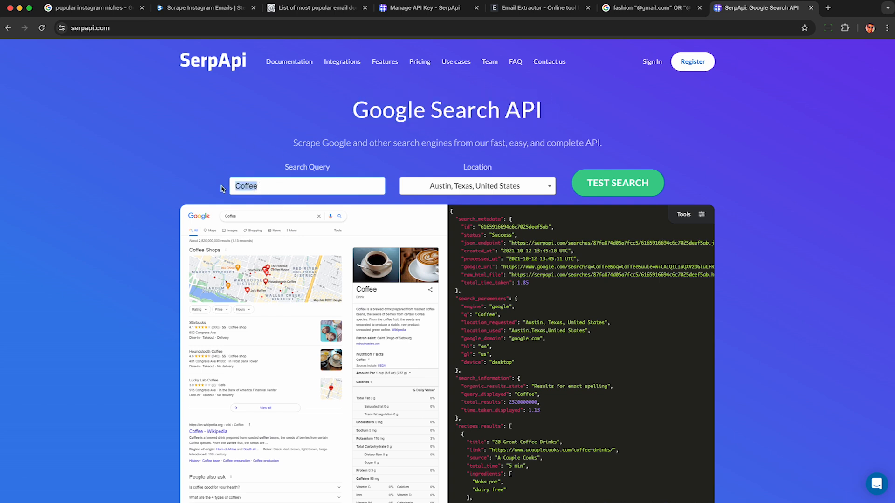
{"action": "scroll", "scroll_direction": "down", "scroll_amount": 3}
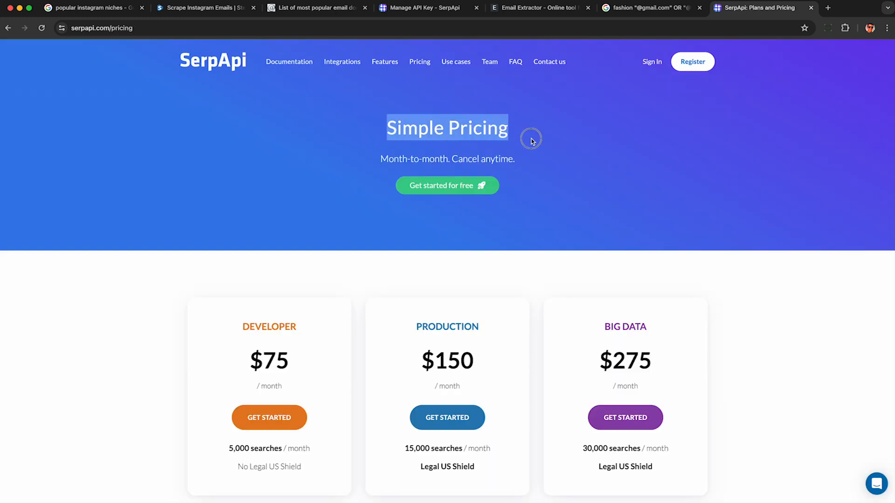
{"action": "scroll", "scroll_direction": "down", "scroll_amount": 3}
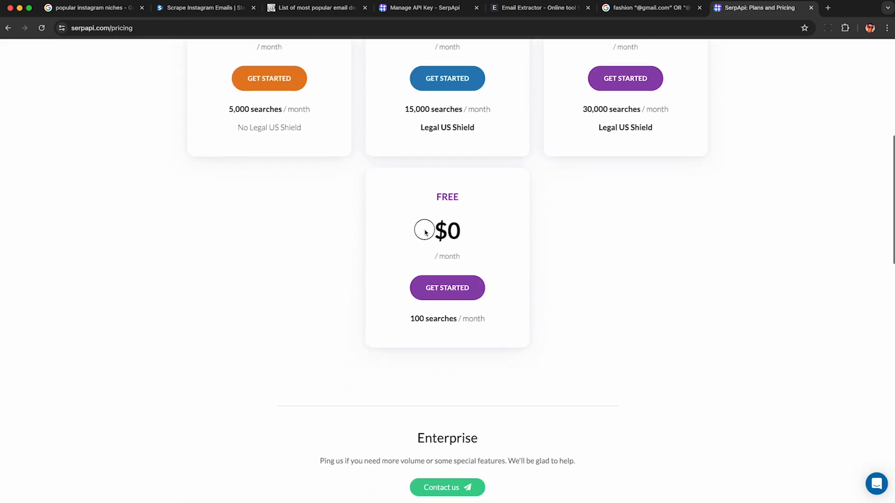
{"action": "left_click_drag", "start_coordinate": [411, 318], "coordinate": [488, 319]}
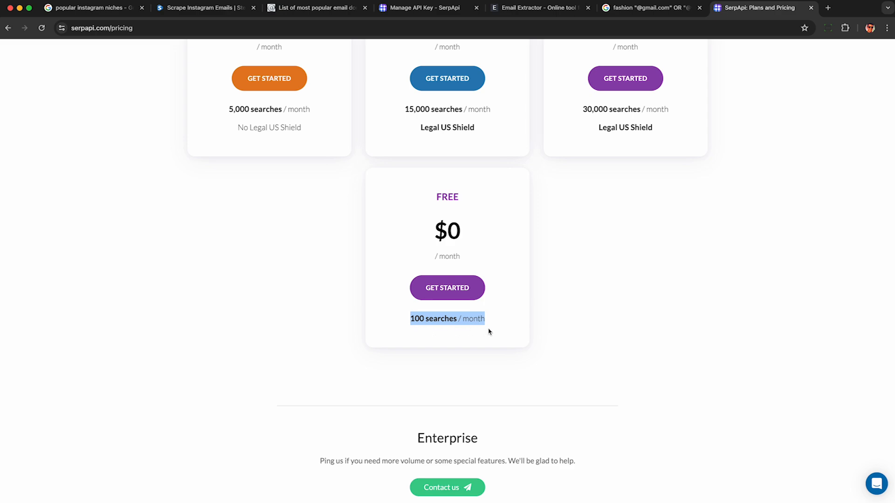
{"action": "left_click", "coordinate": [202, 8]}
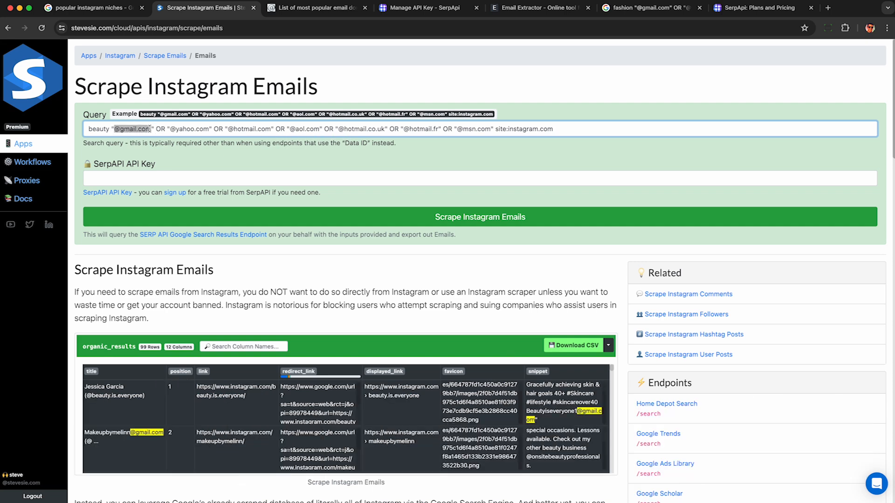
Extend the query with OR "yahoo.fr", enter the SerpAPI API key and run Scrape Instagram Emails
{"action": "left_click", "coordinate": [322, 129]}
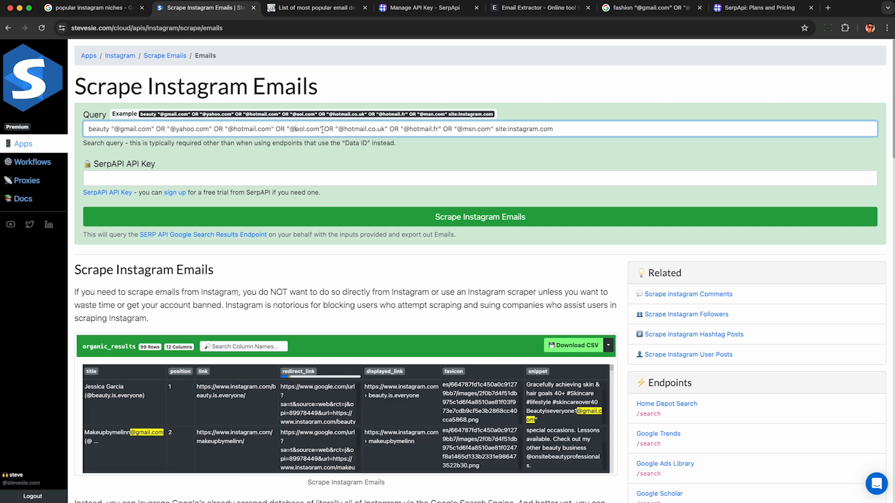
{"action": "left_click", "coordinate": [311, 7]}
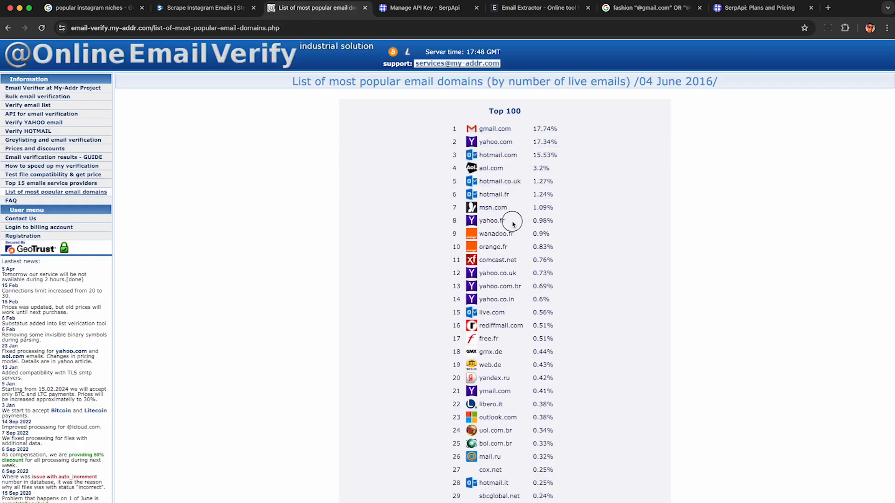
{"action": "left_click", "coordinate": [202, 7]}
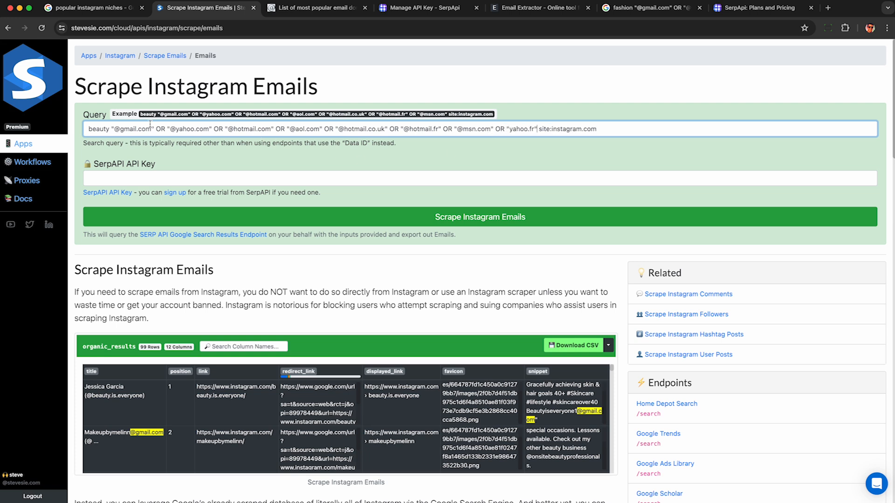
{"action": "double_click", "coordinate": [98, 129]}
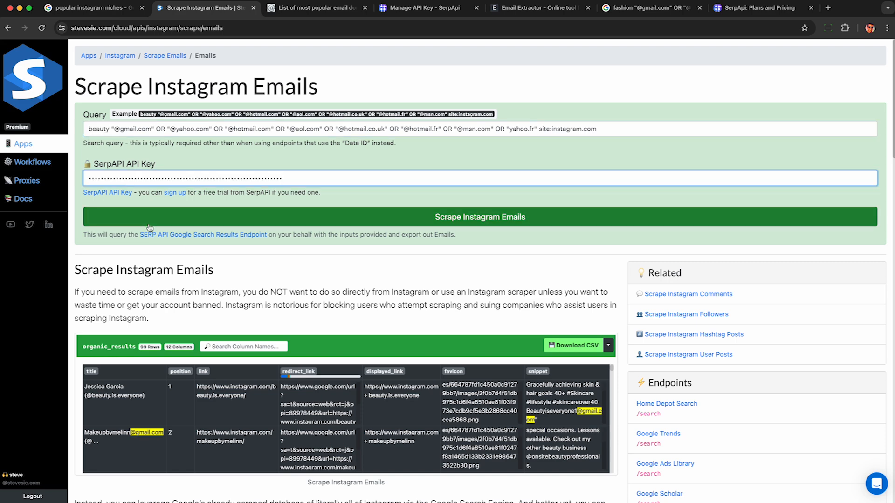
{"action": "left_click", "coordinate": [479, 216]}
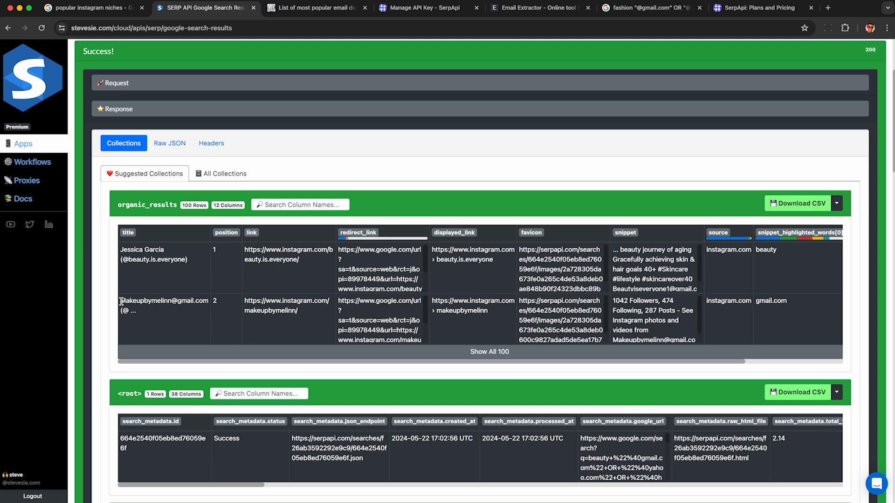
Download the beauty search's organic_results as a CSV and open it in Excel
{"action": "double_click", "coordinate": [164, 301]}
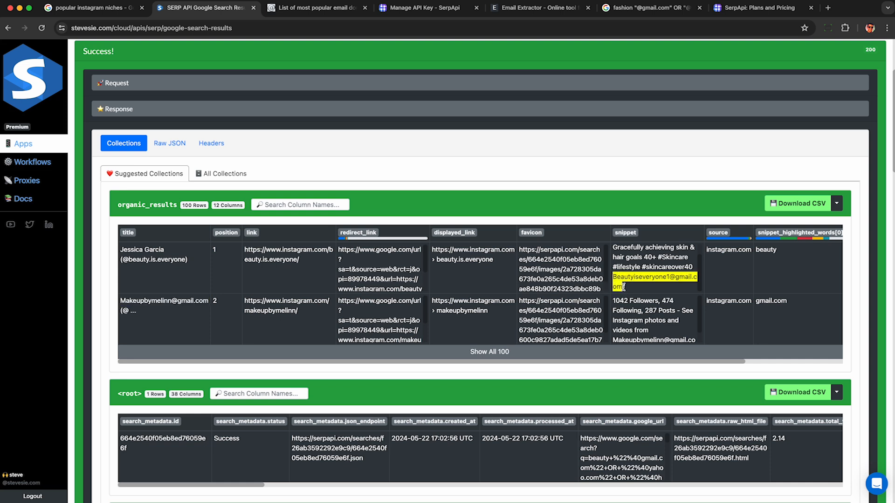
{"action": "mouse_move", "coordinate": [653, 291]}
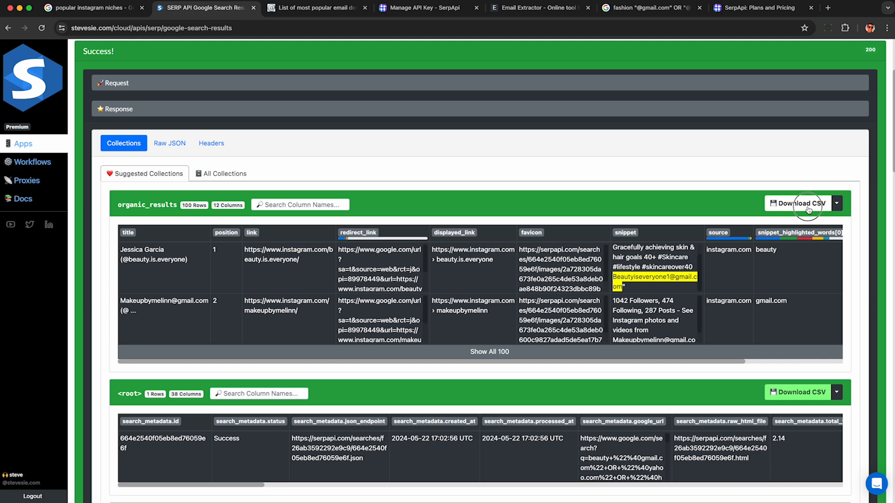
{"action": "left_click", "coordinate": [799, 204]}
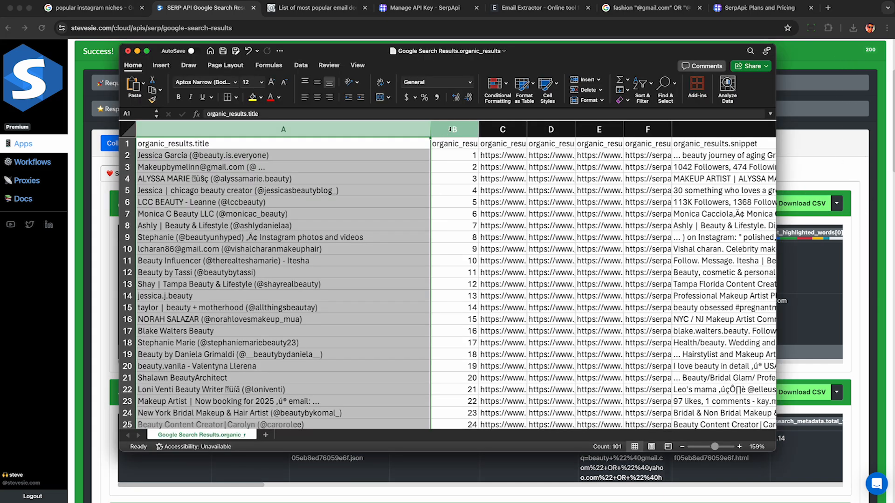
Delete columns B through F, keeping only title and snippet, and select the remaining data
{"action": "left_click", "coordinate": [453, 129]}
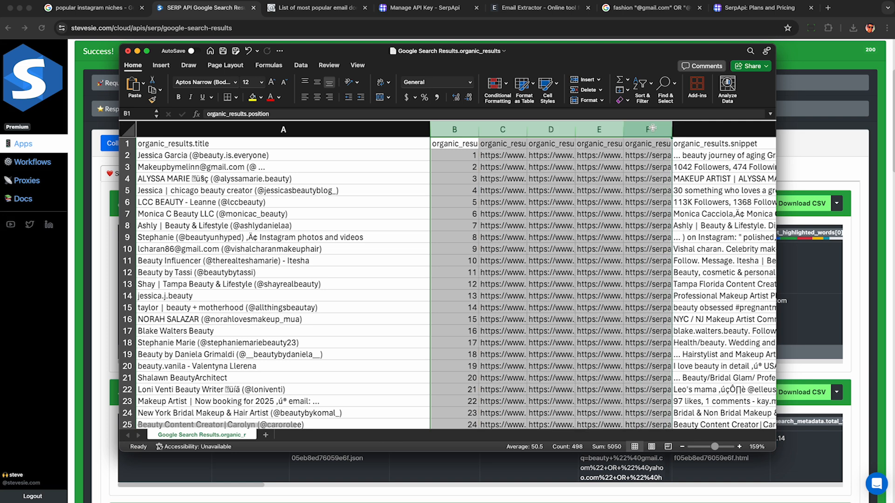
{"action": "right_click", "coordinate": [647, 129]}
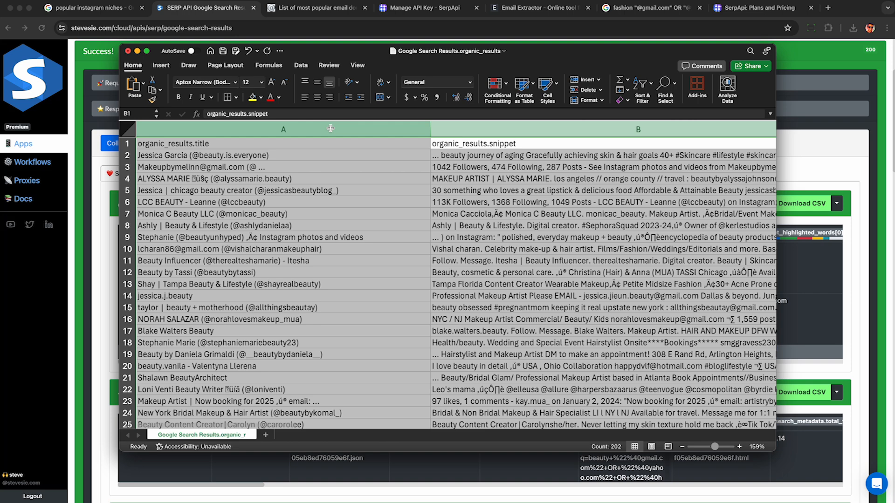
{"action": "left_click", "coordinate": [539, 7]}
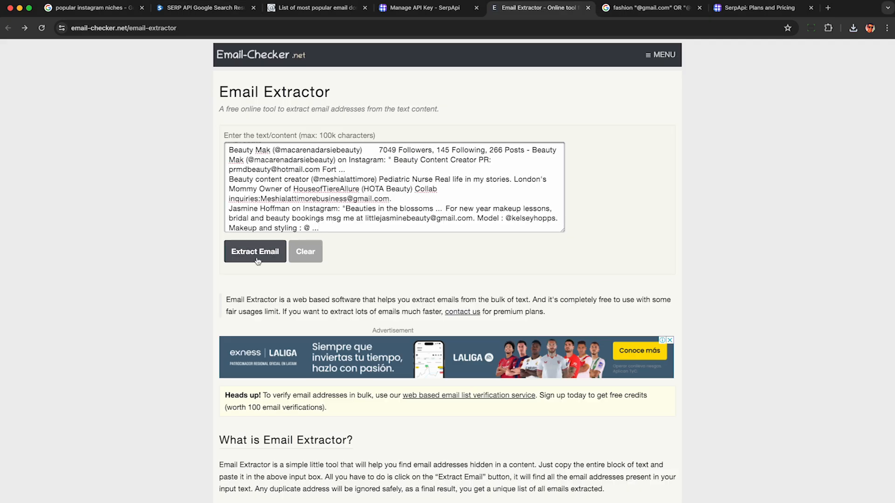
Extract the email addresses from the pasted beauty results with Extract Email
{"action": "left_click", "coordinate": [255, 251]}
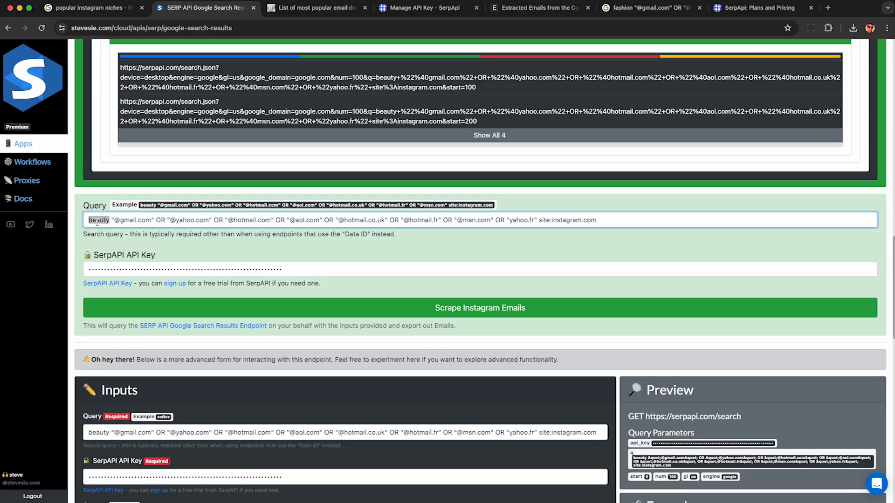
Scrape Instagram emails for the 'fashion' query and copy its 99 organic results rows
{"action": "type", "text": "fashion"}
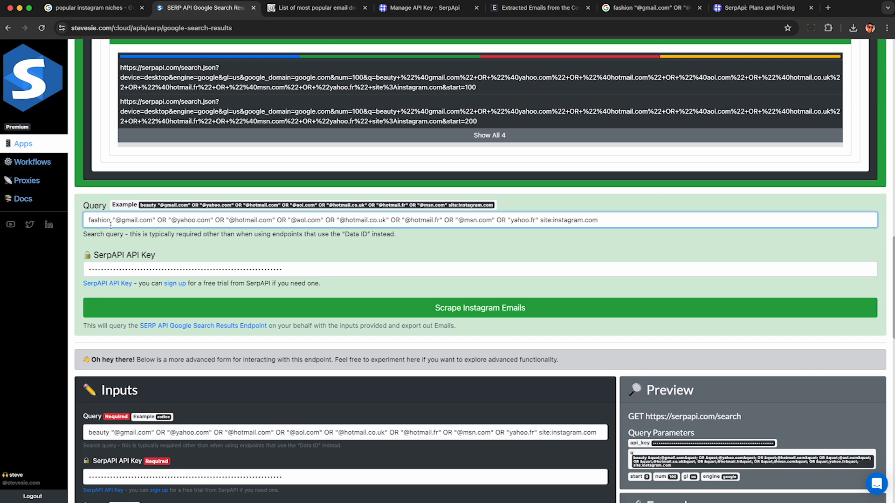
{"action": "left_click", "coordinate": [479, 308]}
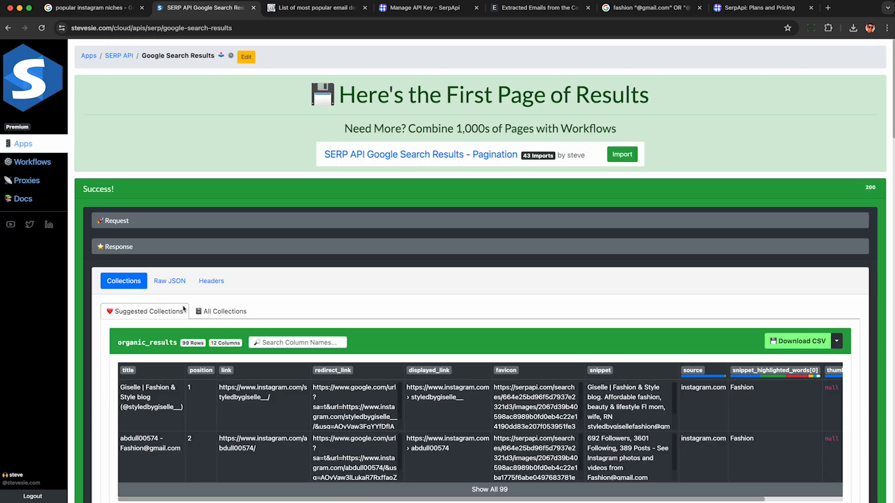
{"action": "scroll", "scroll_direction": "down", "scroll_amount": 3}
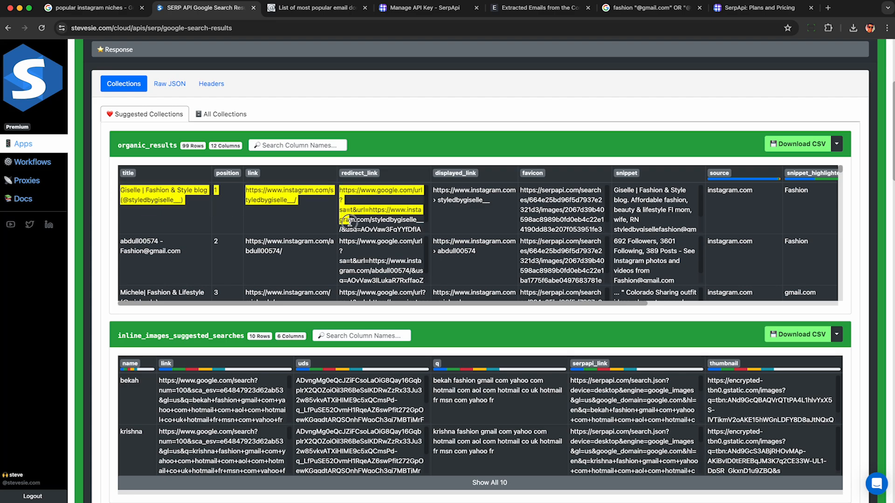
{"action": "scroll", "scroll_direction": "down", "scroll_amount": 3}
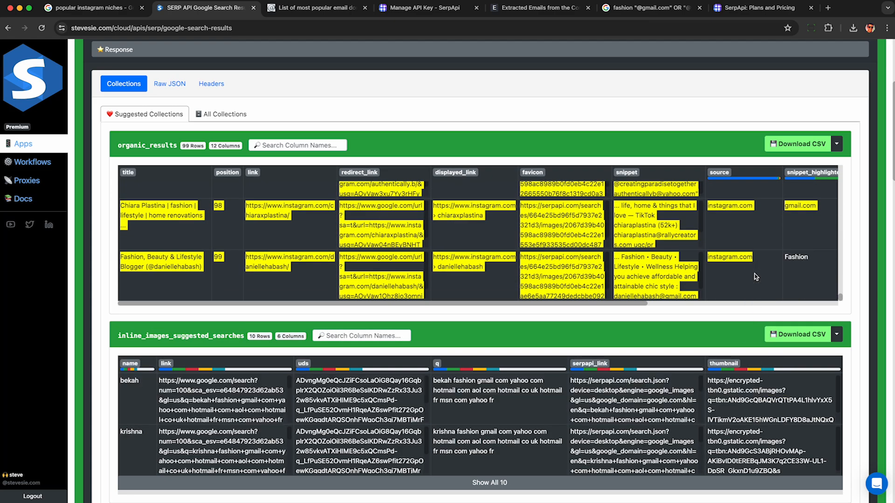
{"action": "mouse_move", "coordinate": [540, 70]}
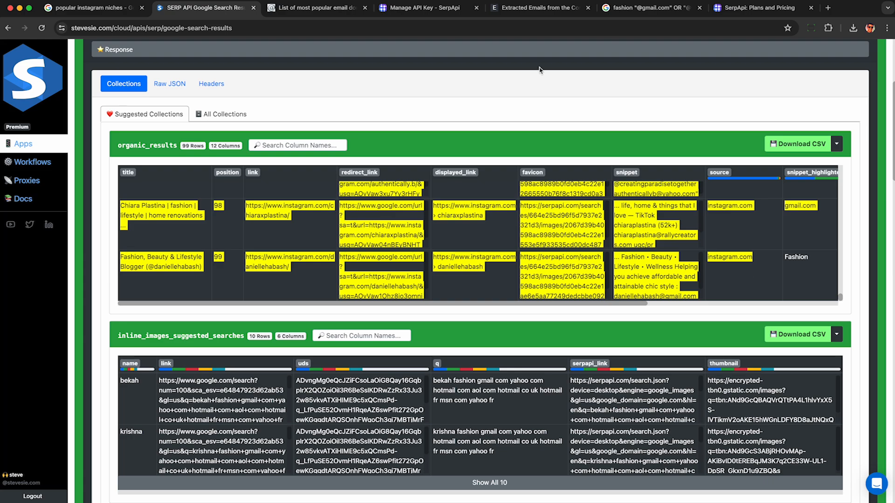
{"action": "left_click", "coordinate": [537, 7]}
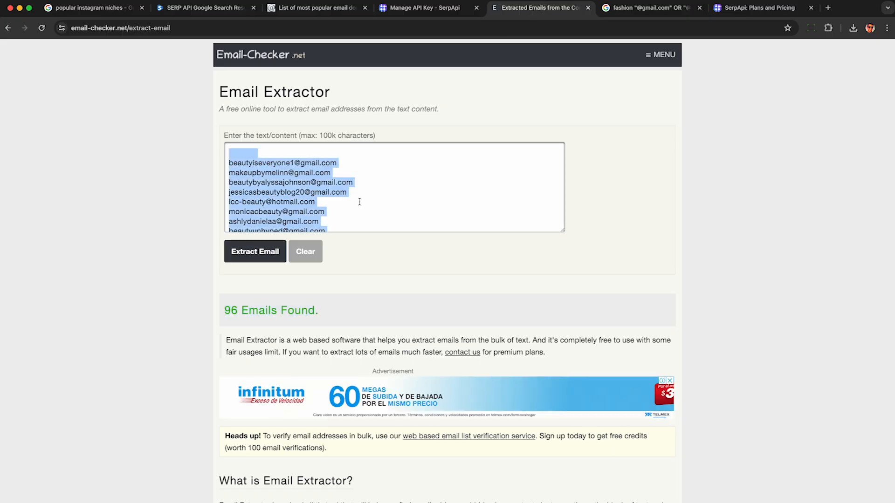
Extract the fashion results' emails, growing the text list to 194 addresses, then check SerpApi's remaining searches
{"action": "left_click", "coordinate": [255, 250]}
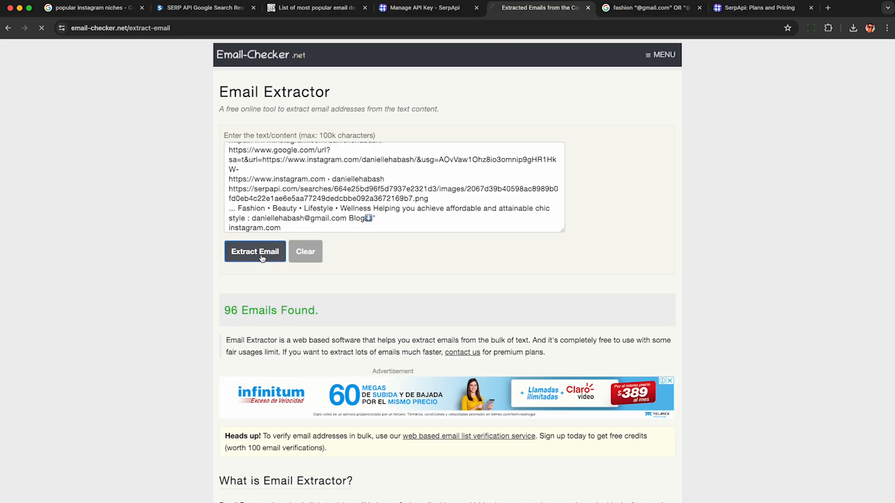
{"action": "left_click", "coordinate": [254, 252]}
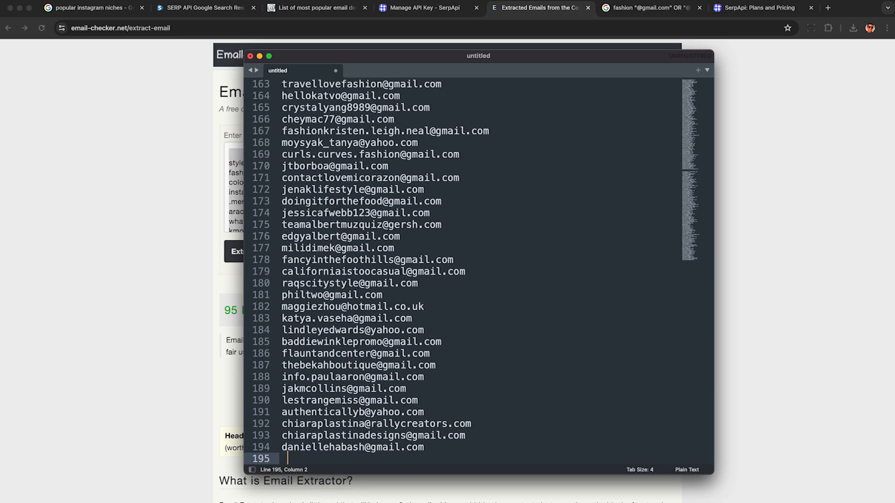
{"action": "left_click", "coordinate": [485, 7]}
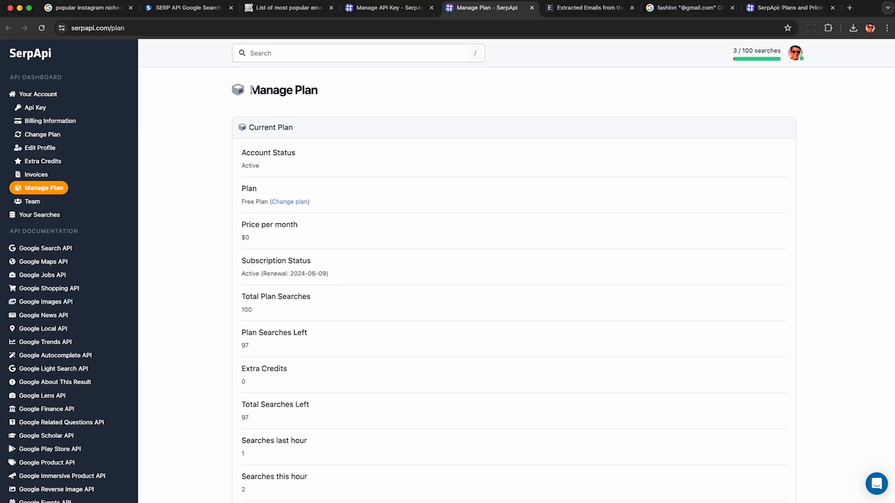
{"action": "double_click", "coordinate": [254, 201]}
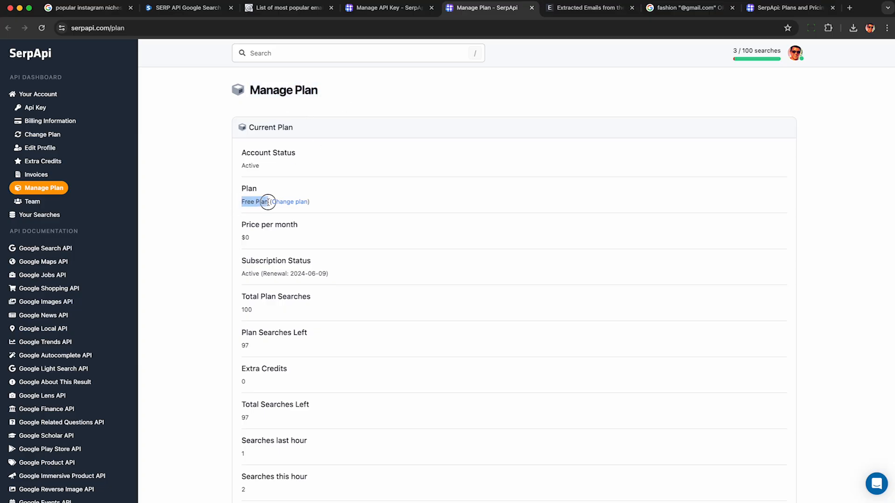
{"action": "mouse_move", "coordinate": [756, 51]}
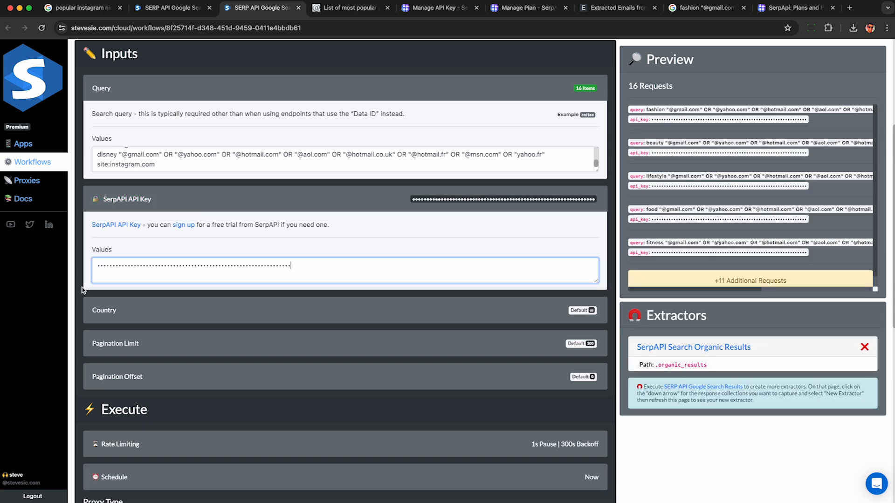
Save and execute the pagination workflow for the 16 niche queries with the SerpAPI key
{"action": "scroll", "scroll_direction": "down", "scroll_amount": 3}
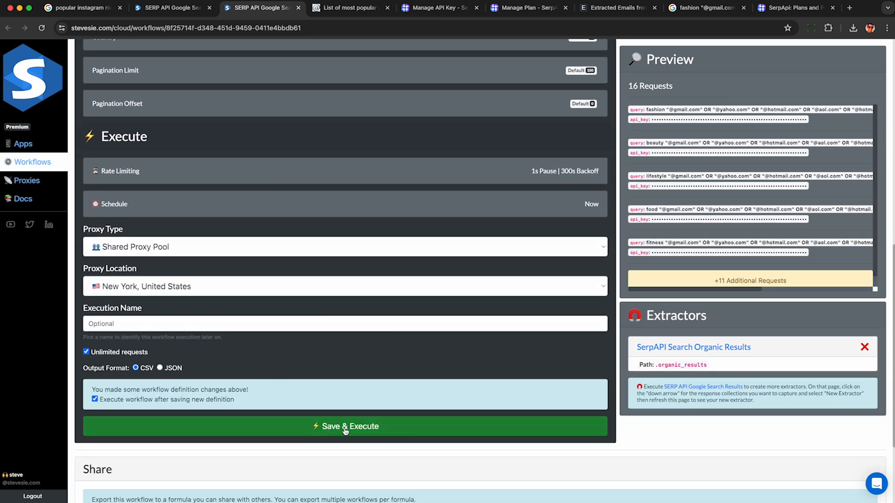
{"action": "left_click", "coordinate": [345, 426]}
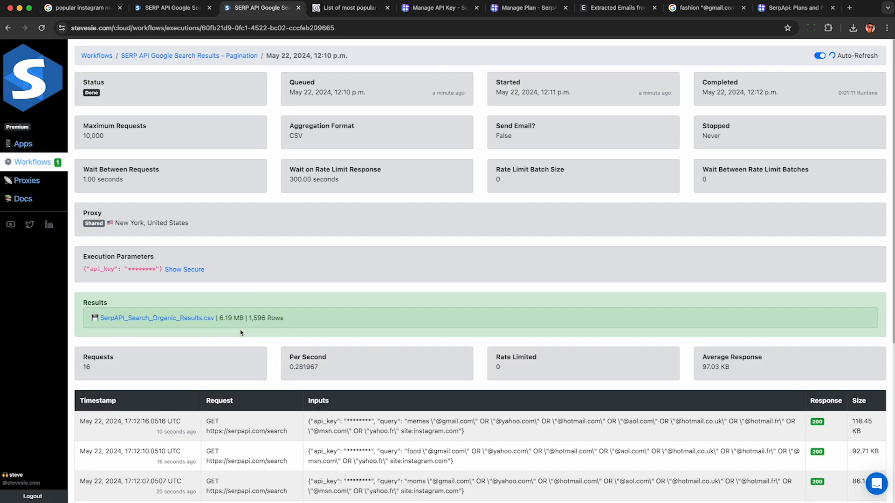
Download SerpAPI_Search_Organic_Results.csv from the execution page's Results section
{"action": "left_click", "coordinate": [618, 7]}
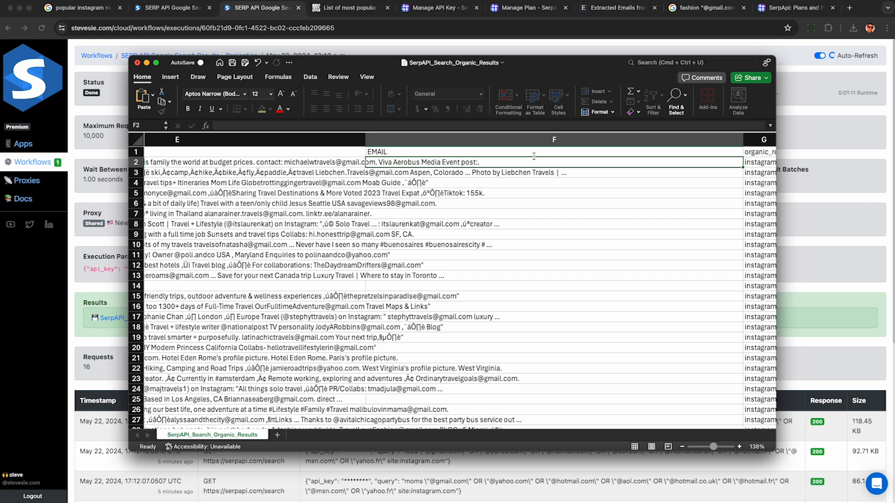
Return to the Stevesie guide tab holding the email extraction formula
{"action": "left_click", "coordinate": [158, 8]}
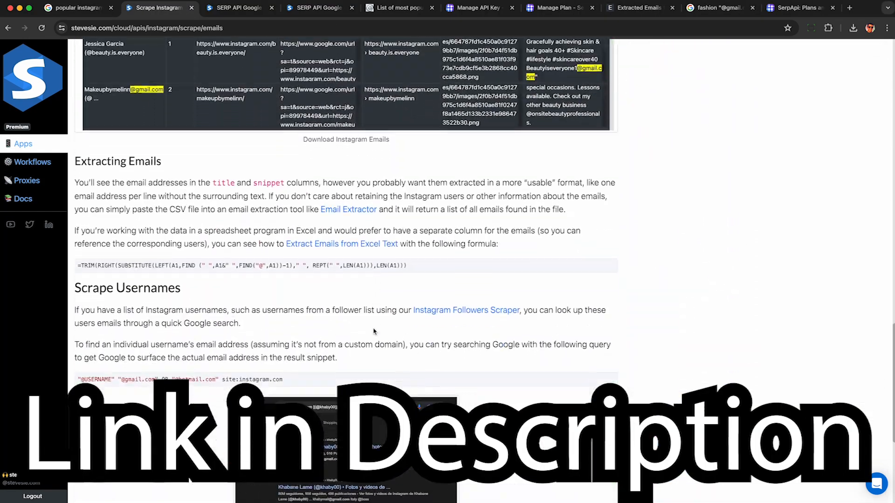
Bring up the Extracting Emails section with its TRIM/SUBSTITUTE email formula
{"action": "scroll", "scroll_direction": "down", "scroll_amount": 3}
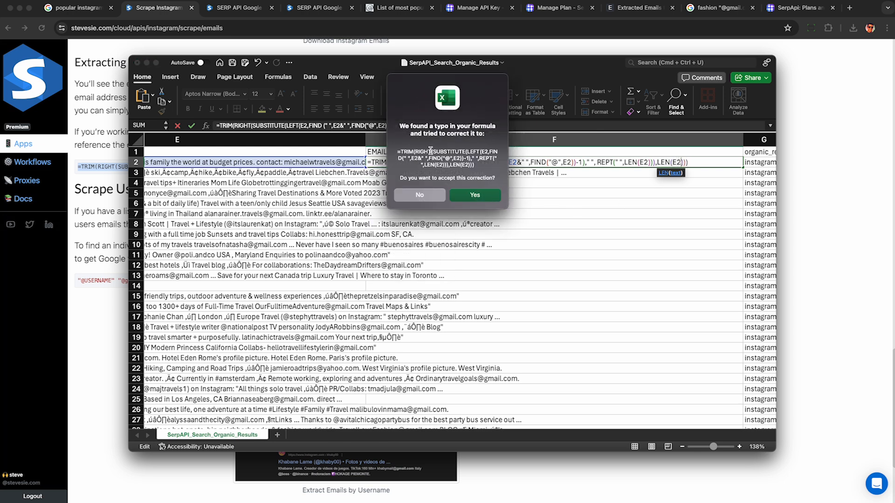
Accept the formula correction, fill column F with extracted emails and copy the whole EMAIL column
{"action": "left_click", "coordinate": [473, 195]}
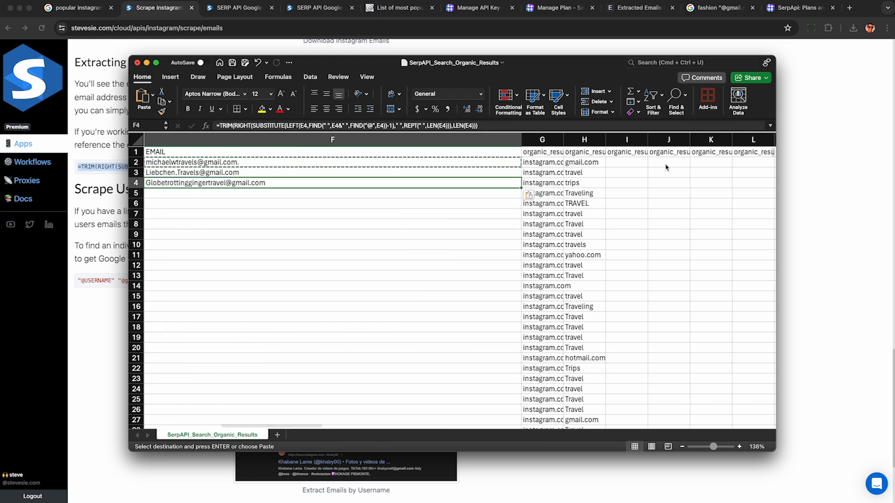
{"action": "scroll", "scroll_direction": "down", "scroll_amount": 3}
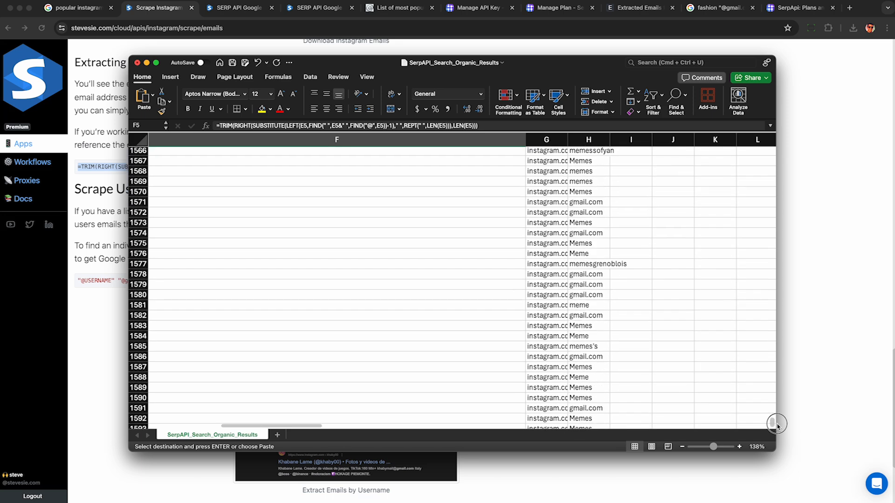
{"action": "scroll", "scroll_direction": "down", "scroll_amount": 3}
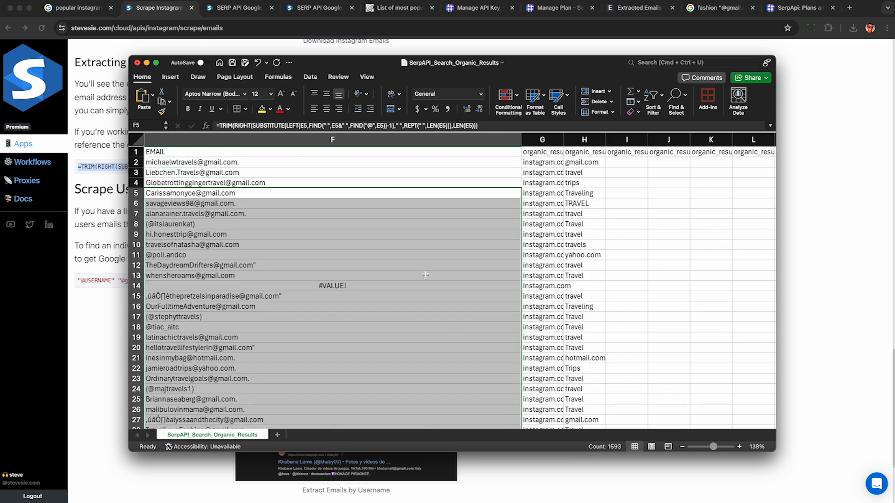
{"action": "left_click", "coordinate": [333, 139]}
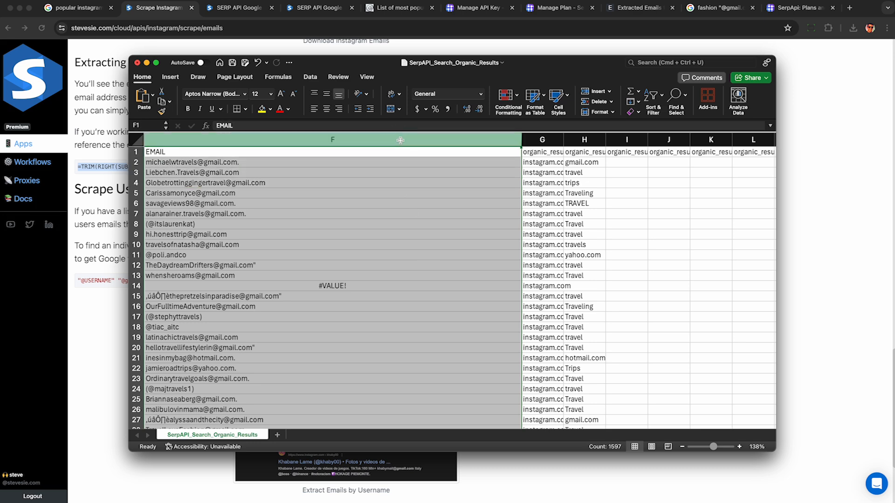
{"action": "left_click", "coordinate": [641, 8]}
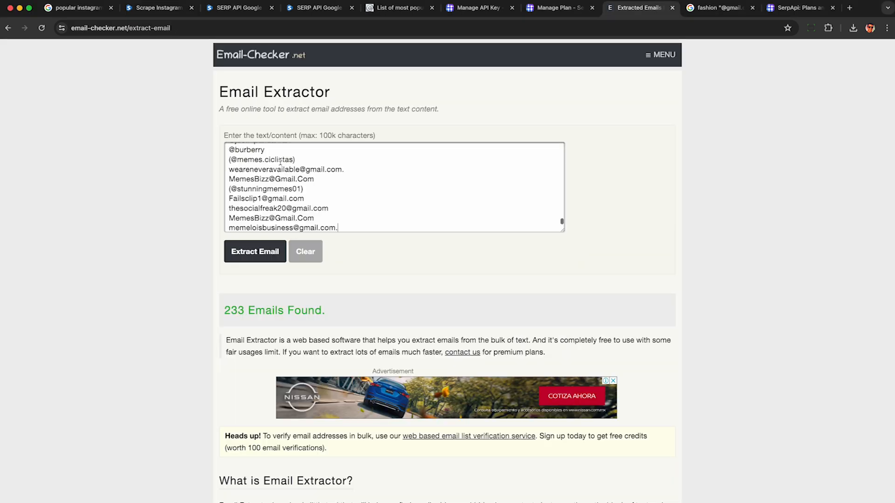
Extract the email addresses from the pasted column text and highlight the '918 Emails Found' count
{"action": "left_click", "coordinate": [254, 251]}
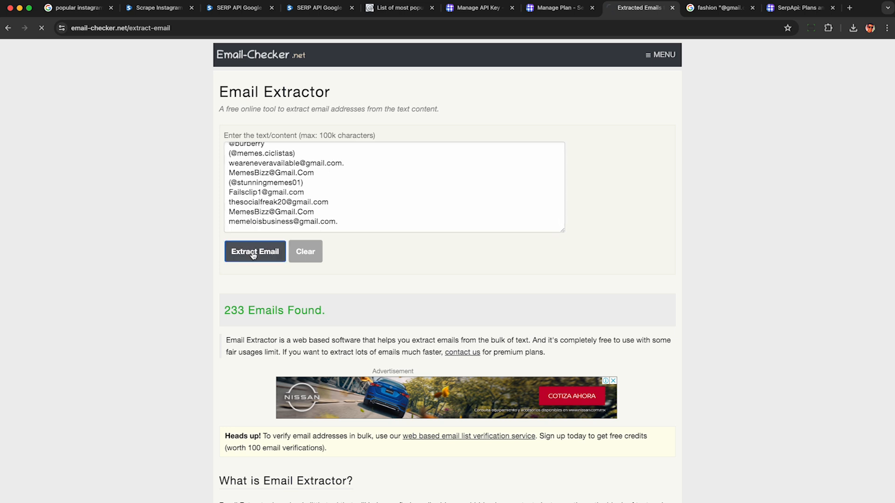
{"action": "left_click", "coordinate": [255, 251]}
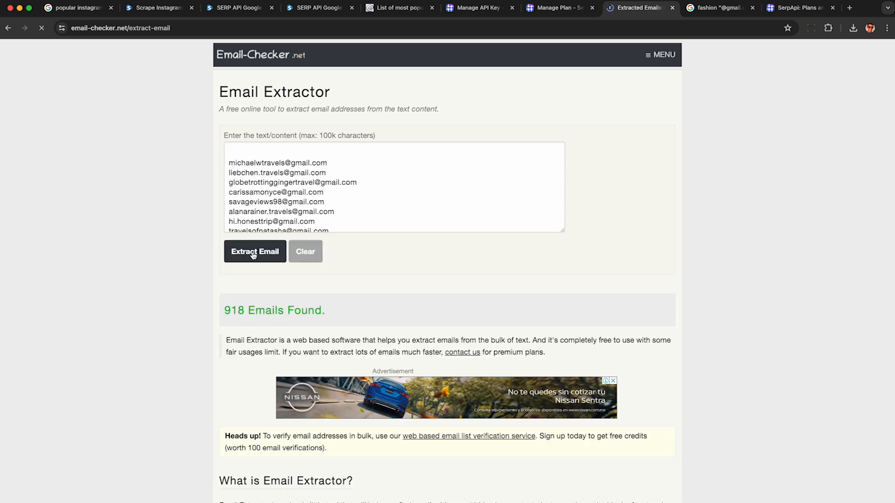
{"action": "double_click", "coordinate": [233, 309]}
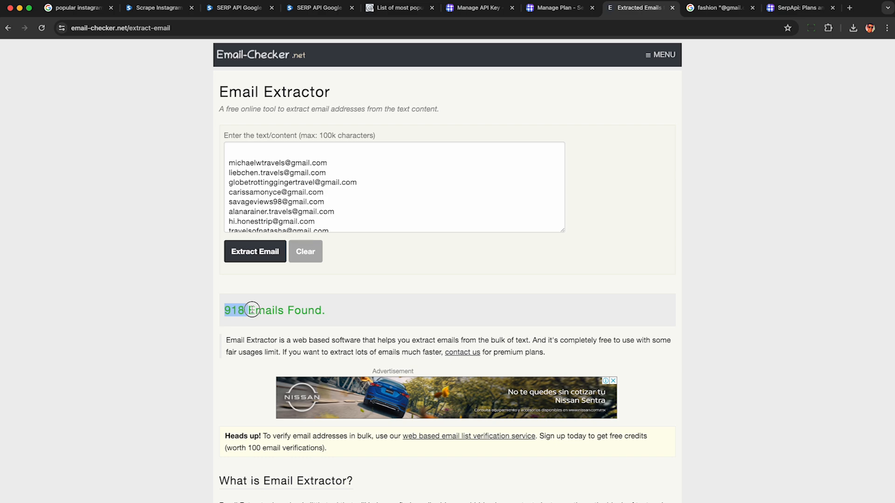
{"action": "left_click_drag", "start_coordinate": [227, 309], "coordinate": [325, 310]}
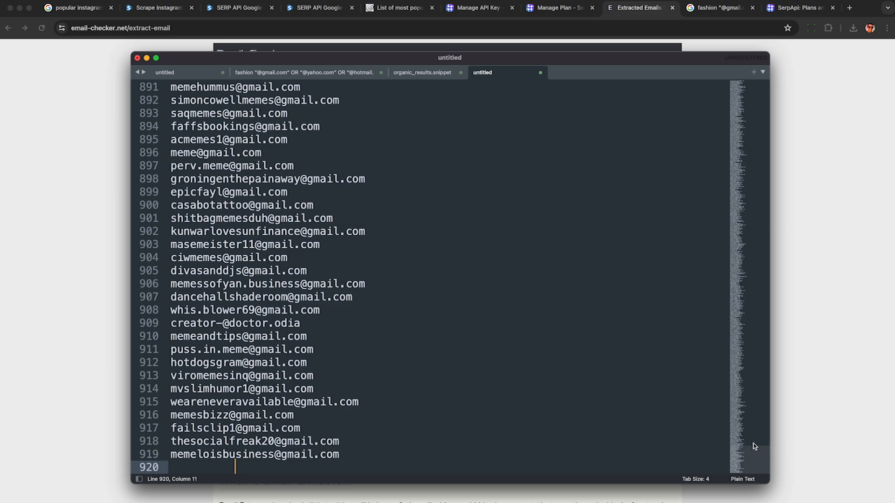
Scroll through the pasted 919-line email list in the untitled Sublime Text tab
{"action": "left_click_drag", "start_coordinate": [745, 449], "coordinate": [745, 425]}
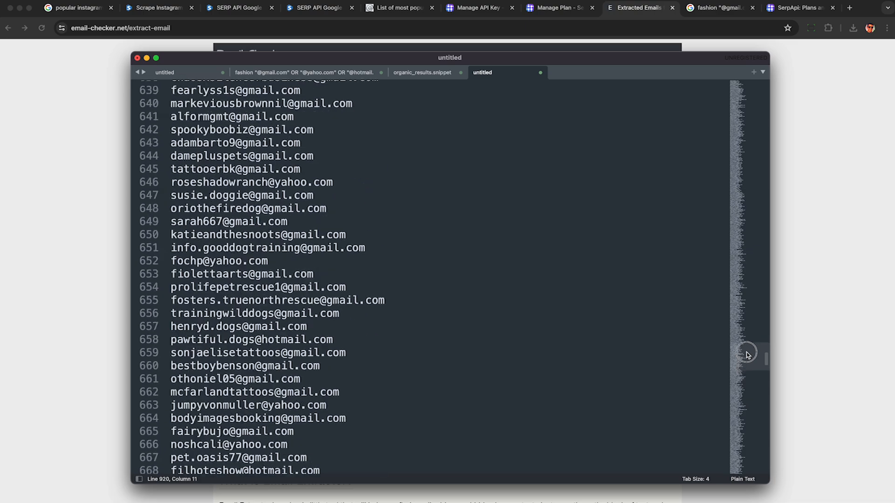
{"action": "left_click_drag", "start_coordinate": [747, 354], "coordinate": [744, 320]}
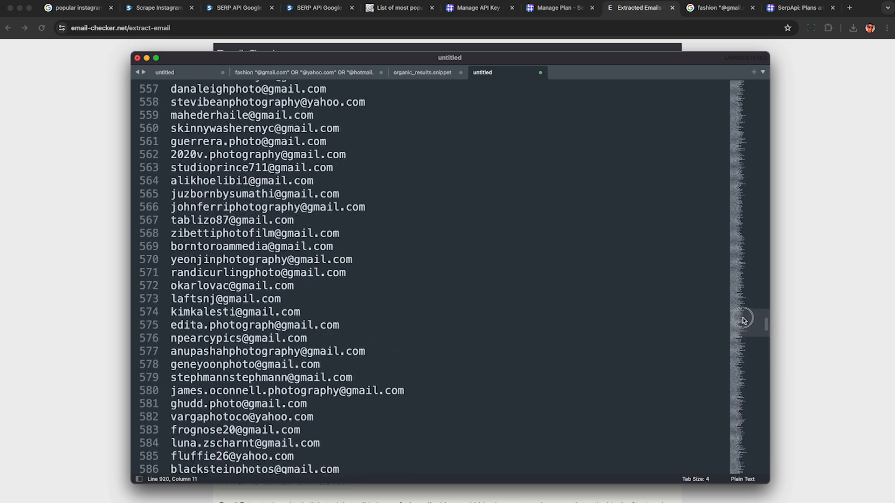
{"action": "left_click_drag", "start_coordinate": [743, 320], "coordinate": [741, 278]}
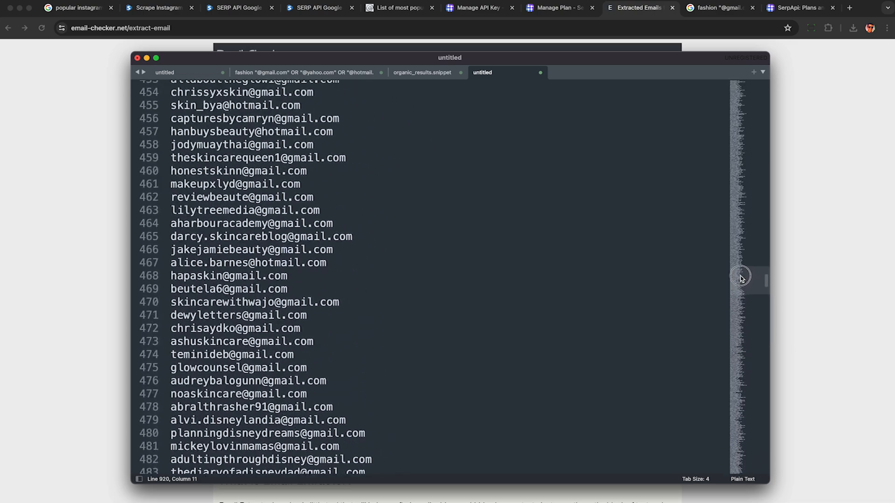
{"action": "left_click_drag", "start_coordinate": [741, 279], "coordinate": [741, 234]}
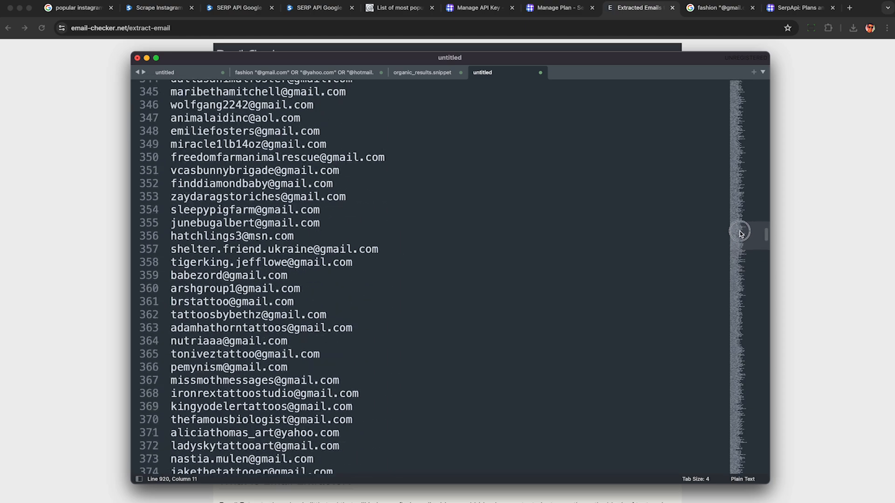
{"action": "left_click_drag", "start_coordinate": [740, 233], "coordinate": [740, 197]}
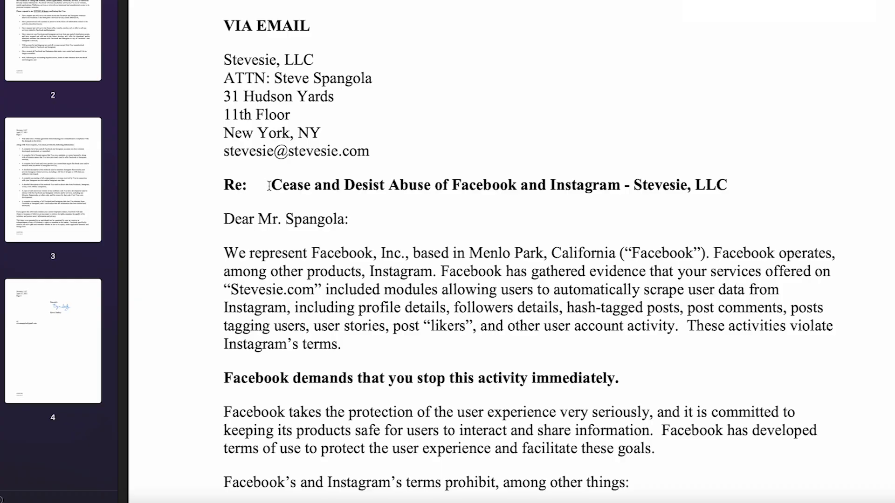
Highlight the cease and desist subject line, finish reviewing the list and return to the beauty email search
{"action": "left_click_drag", "start_coordinate": [271, 184], "coordinate": [478, 185]}
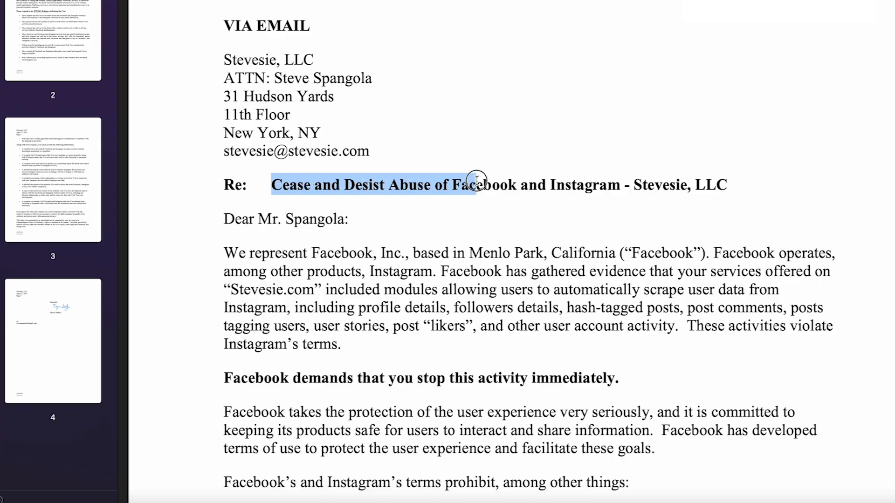
{"action": "left_click_drag", "start_coordinate": [476, 184], "coordinate": [621, 185]}
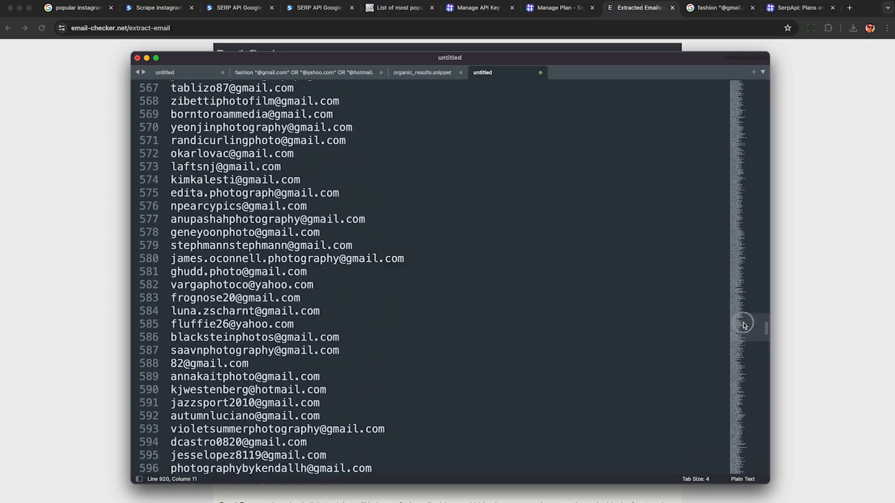
{"action": "left_click_drag", "start_coordinate": [744, 325], "coordinate": [740, 118]}
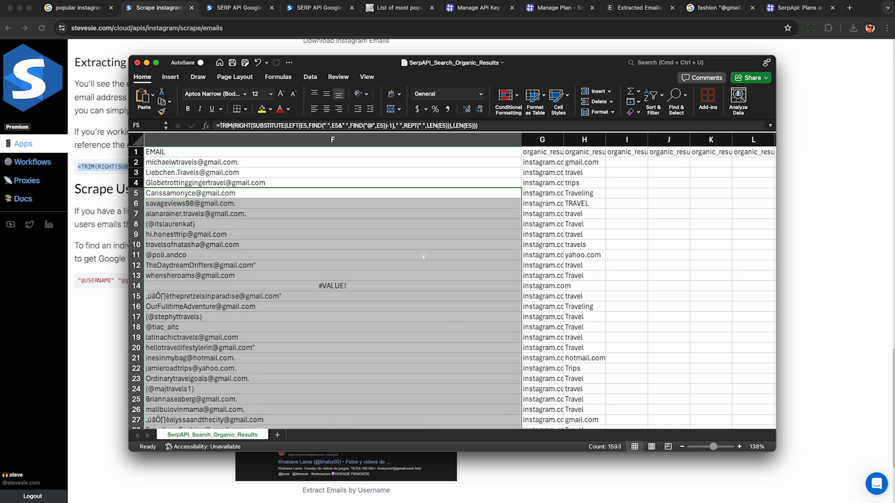
{"action": "left_click", "coordinate": [645, 7]}
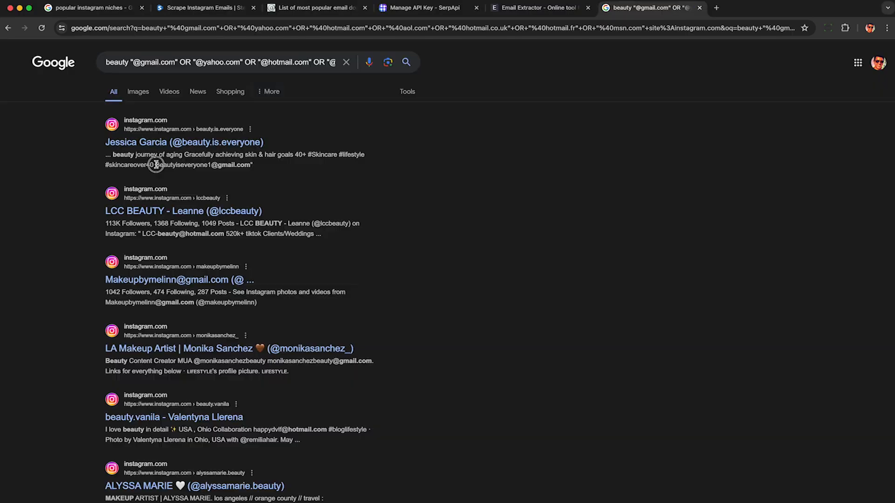
{"action": "double_click", "coordinate": [188, 233]}
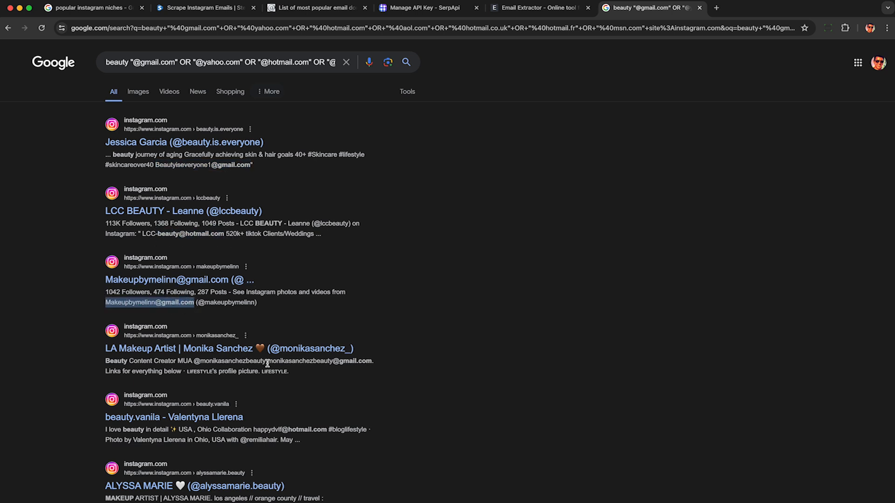
{"action": "double_click", "coordinate": [269, 429]}
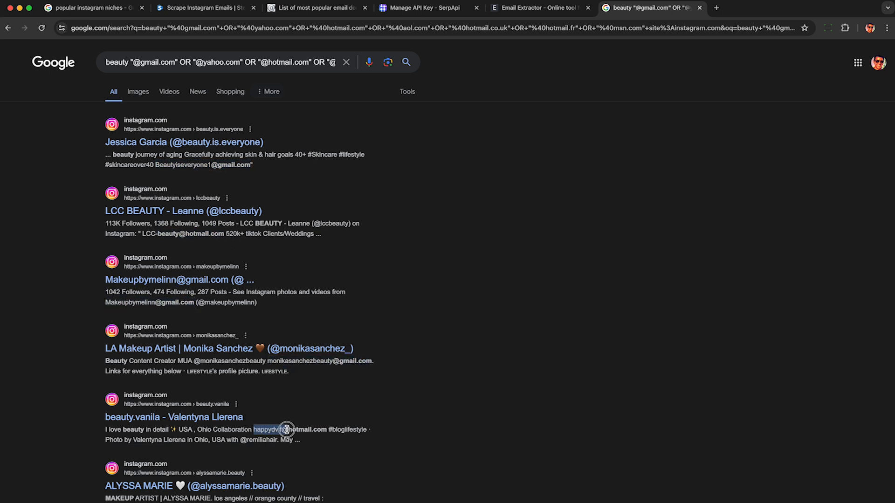